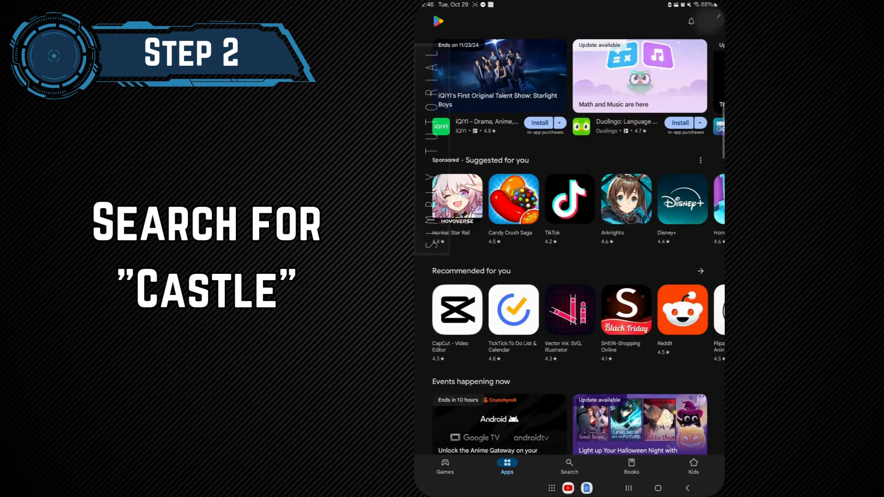
Step: Search Google Play for 'castle' and open the Castle - Make and Play app page
{"action": "left_click", "coordinate": [569, 465]}
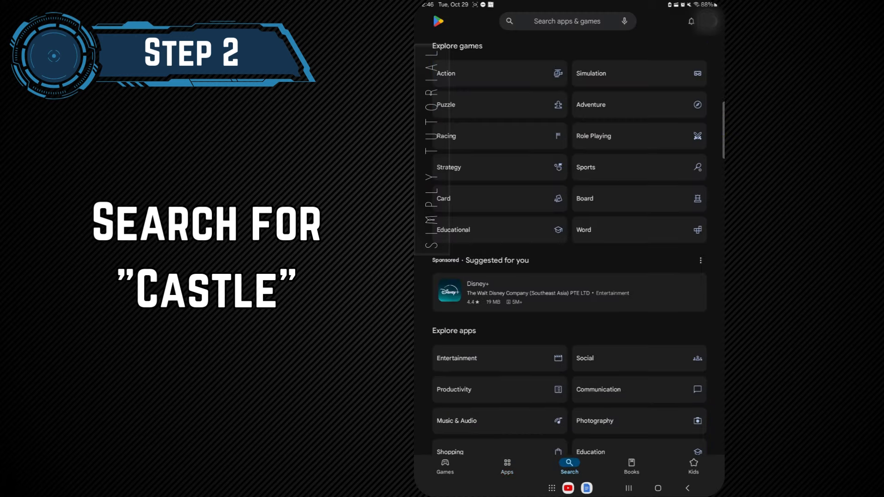
{"action": "left_click", "coordinate": [567, 21]}
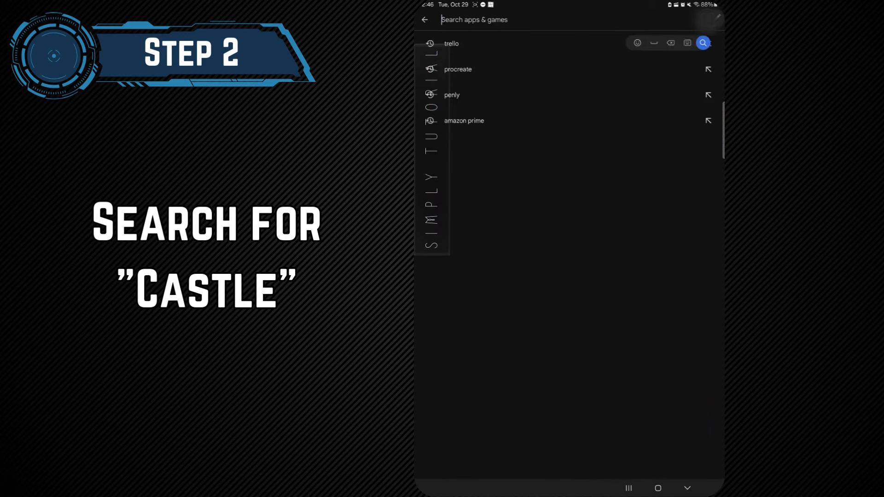
{"action": "type", "text": "castle"}
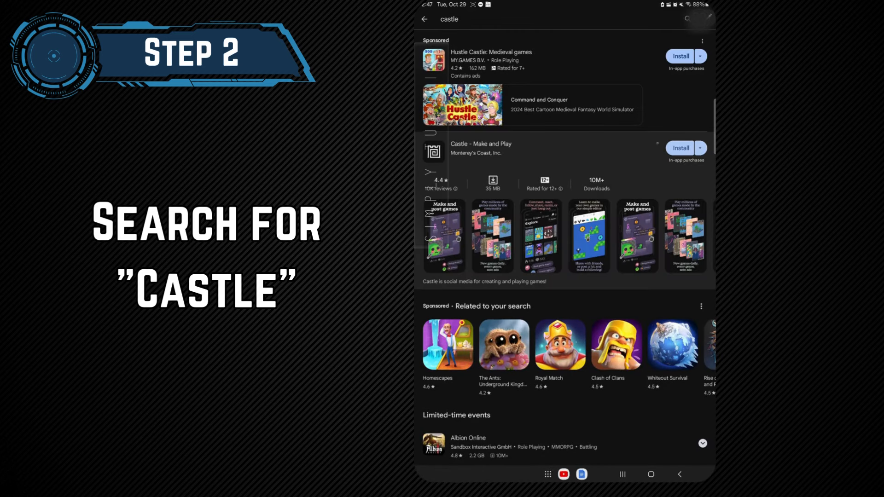
{"action": "left_click", "coordinate": [680, 147]}
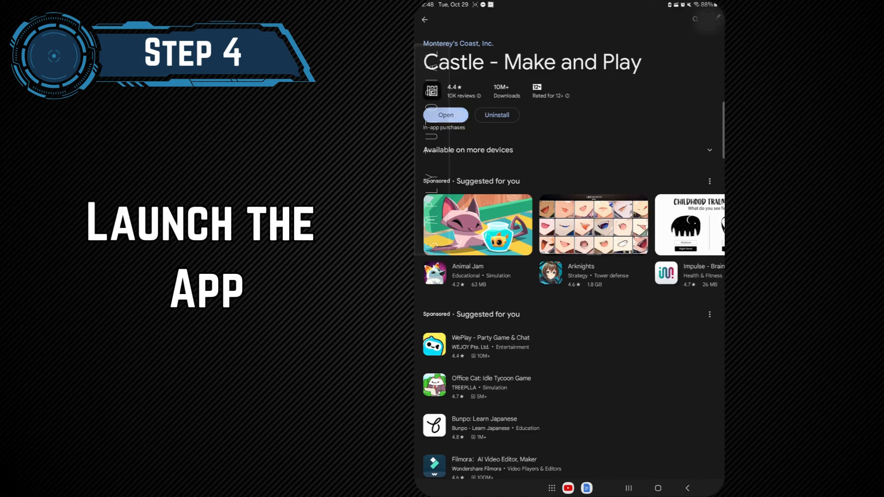
Step: Launch the newly installed Castle - Make and Play app from its store page
{"action": "left_click", "coordinate": [445, 115]}
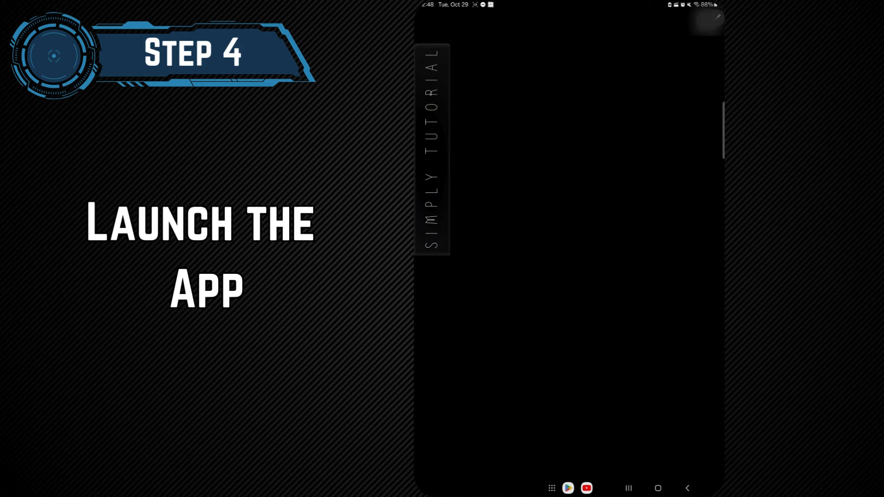